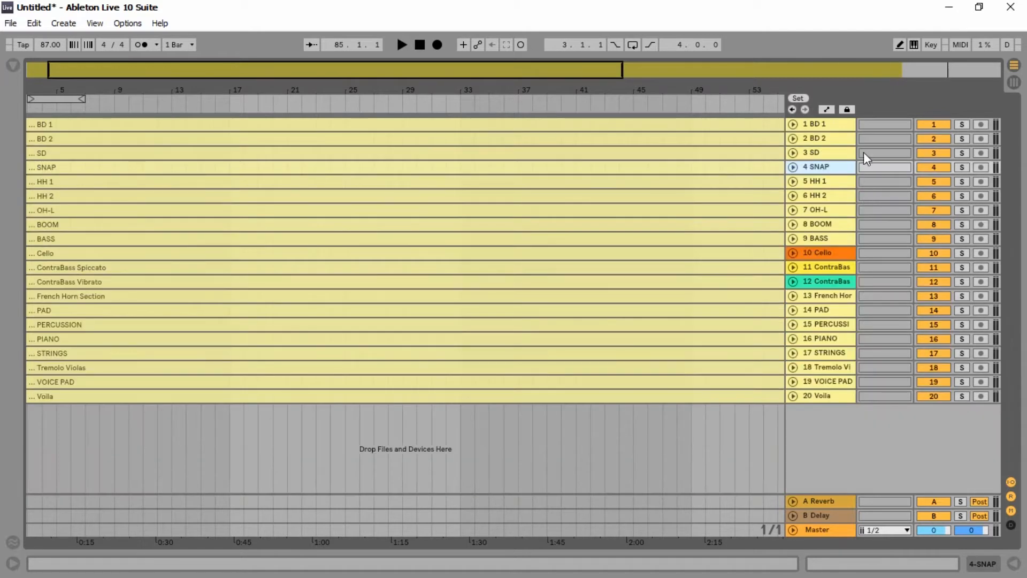
# - Click the BD 1 track header to begin selecting the drum tracks
pyautogui.click(819, 124)
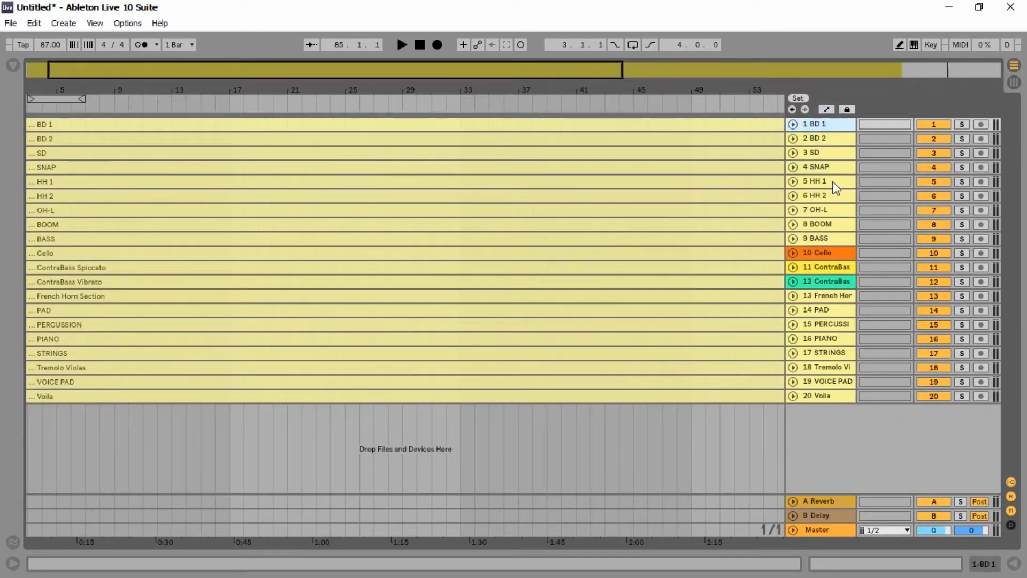
pyautogui.moveTo(837, 231)
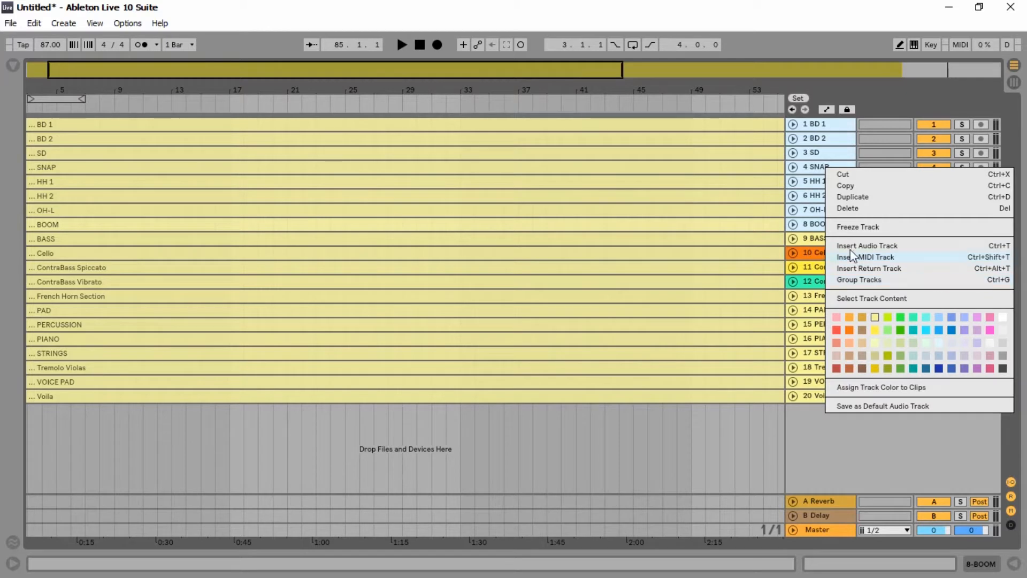
# - Group the eight selected drum tracks and collapse the new Group track
pyautogui.click(846, 111)
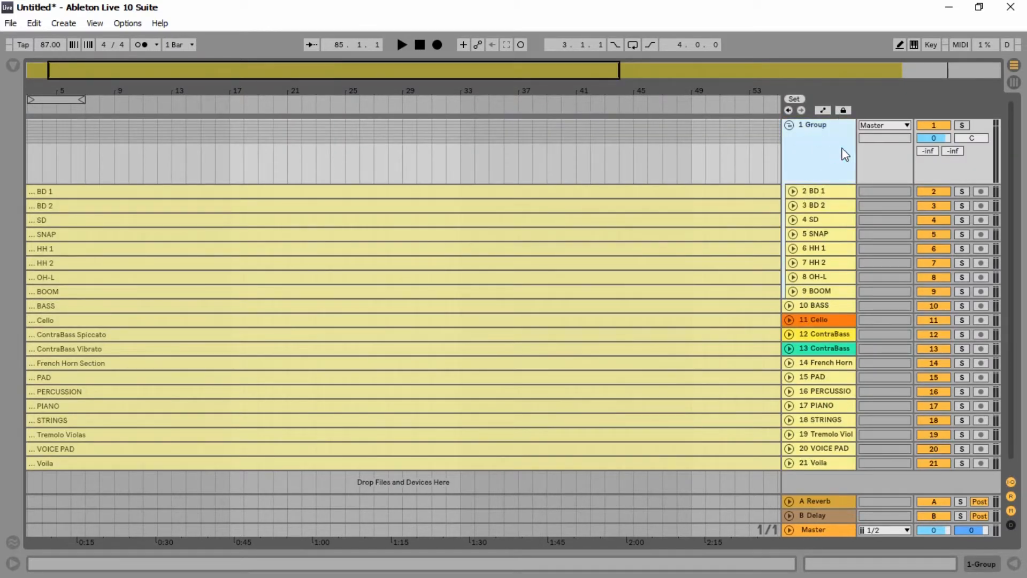
pyautogui.click(790, 125)
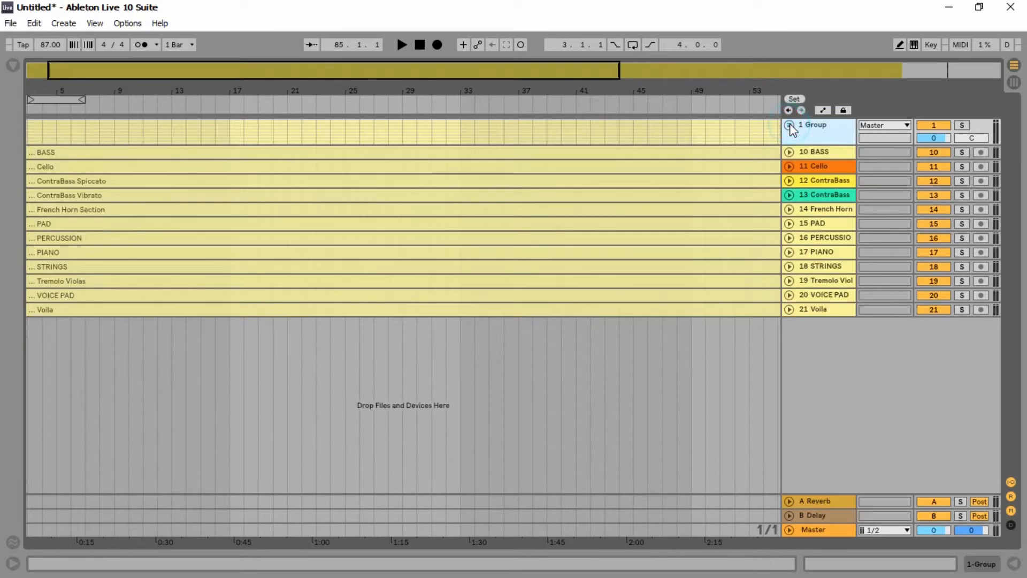
pyautogui.click(790, 126)
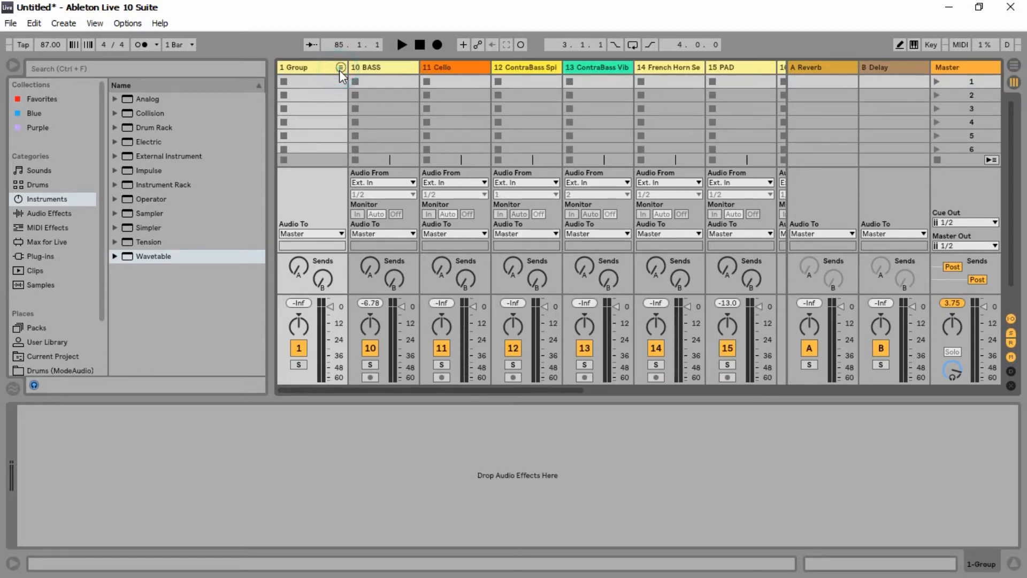
# - In Arrangement View, select the drum tracks inside the group and open their context menu
pyautogui.press('Tab')
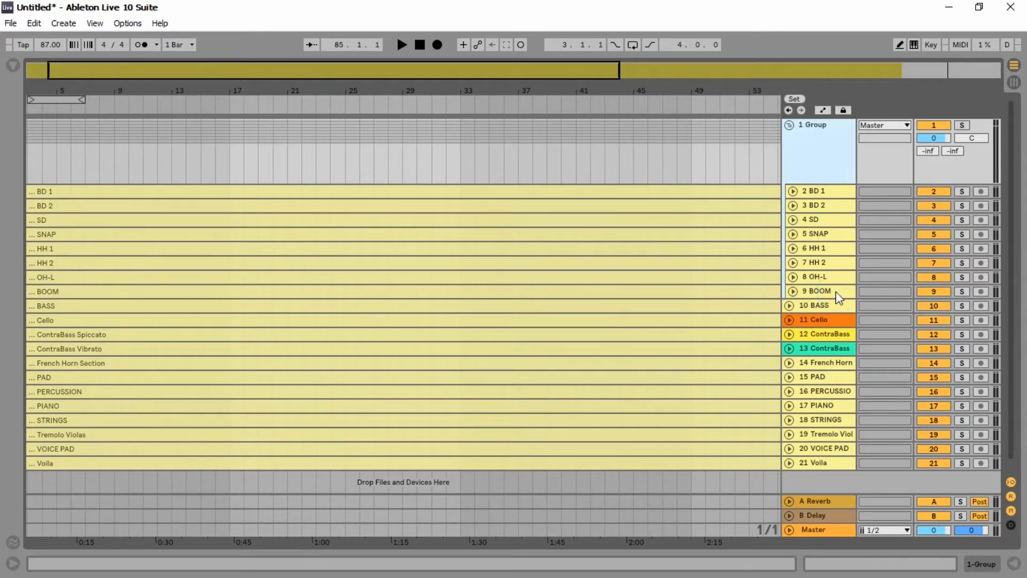
pyautogui.click(818, 190)
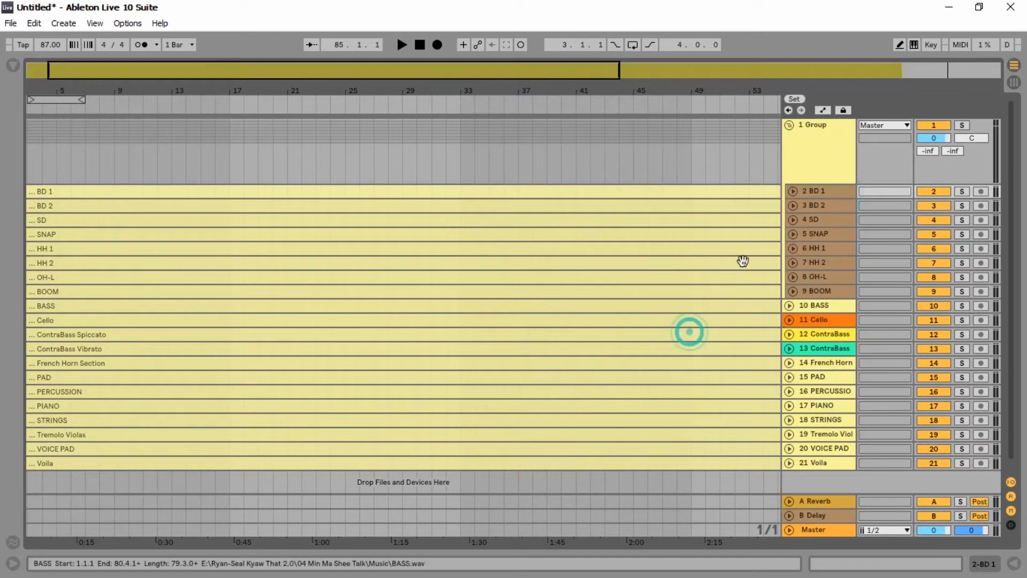
pyautogui.rightClick(812, 125)
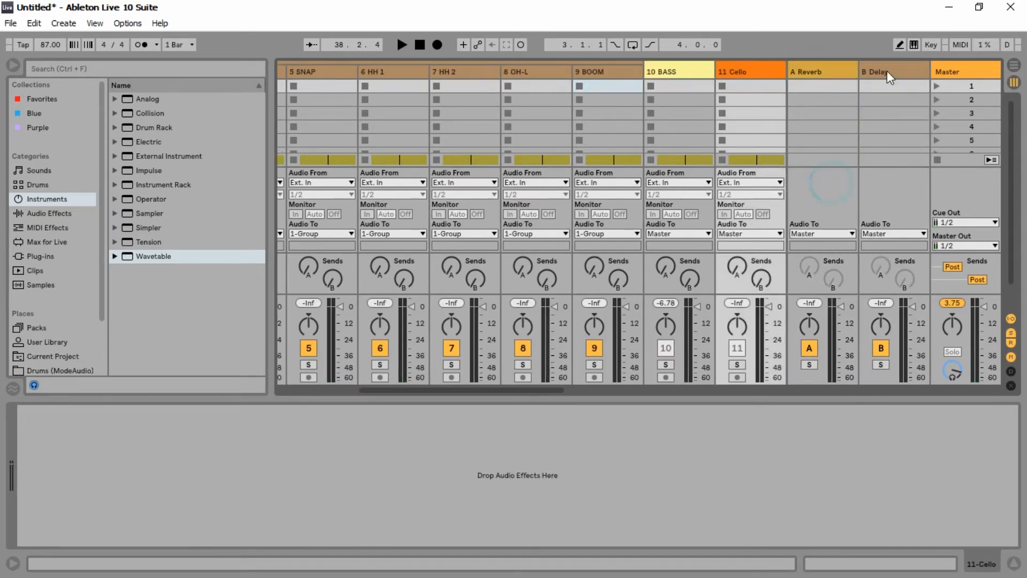
# - Bring the drum Group channel into view, adjust its reverb send, and return to the arrangement
pyautogui.click(821, 71)
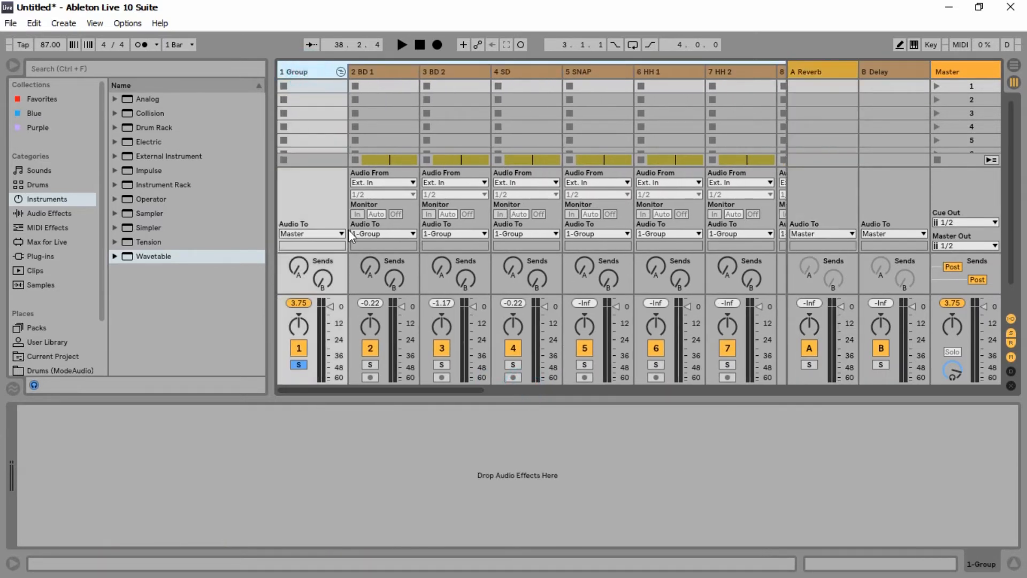
pyautogui.click(402, 44)
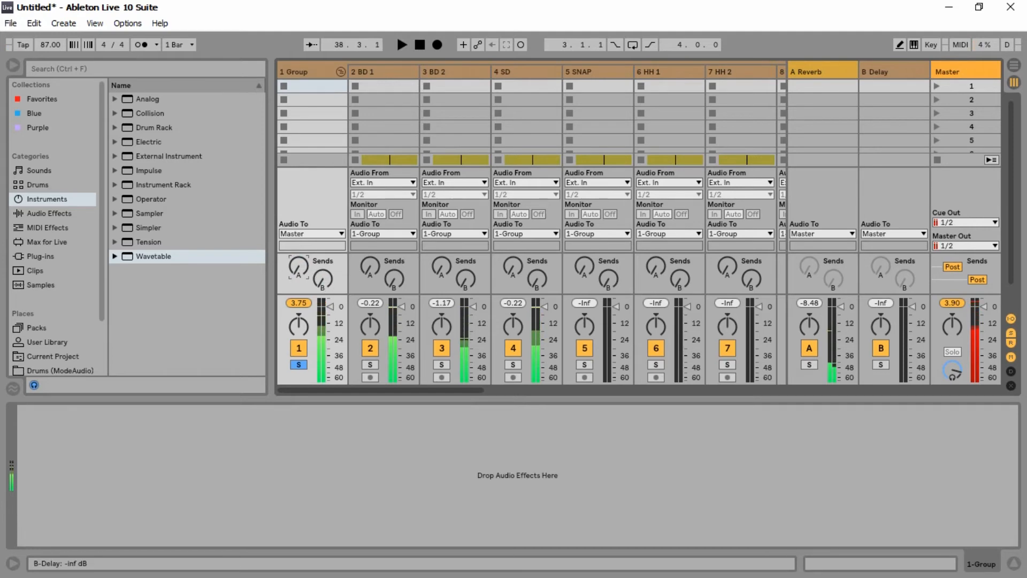
pyautogui.click(402, 45)
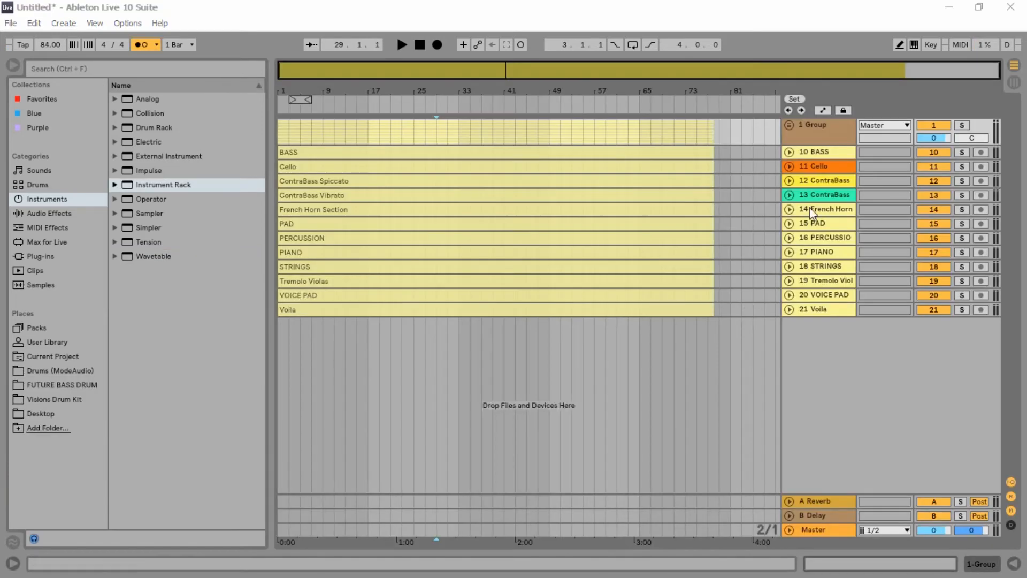
# - Select the Cello track in the arrangement
pyautogui.click(819, 165)
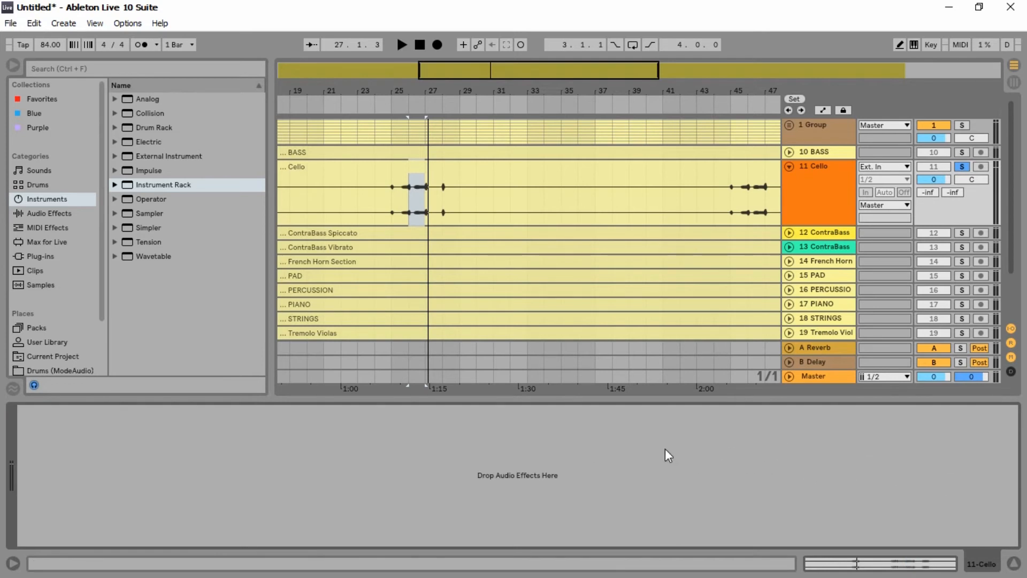
pyautogui.moveTo(511, 491)
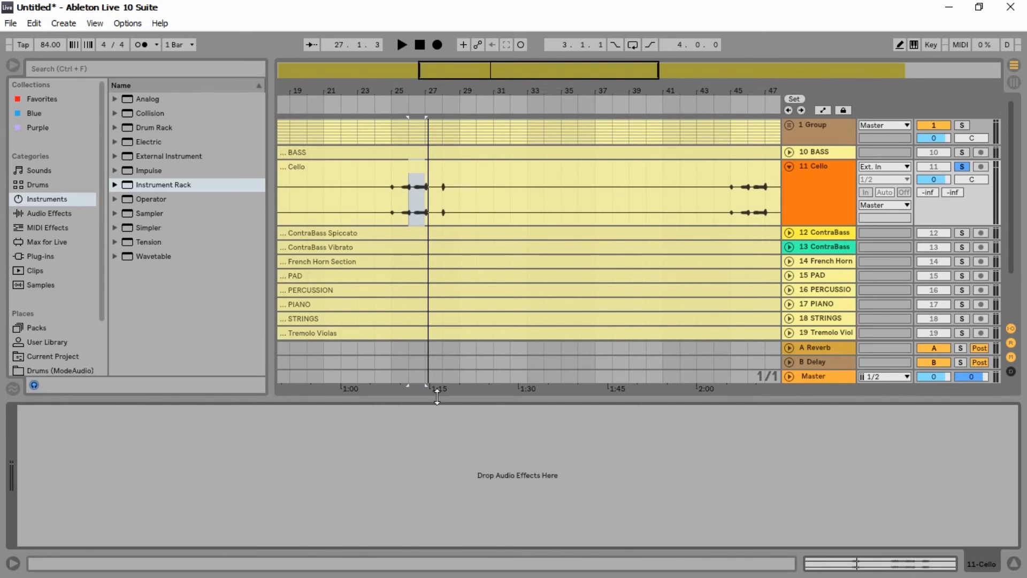
pyautogui.moveTo(52, 239)
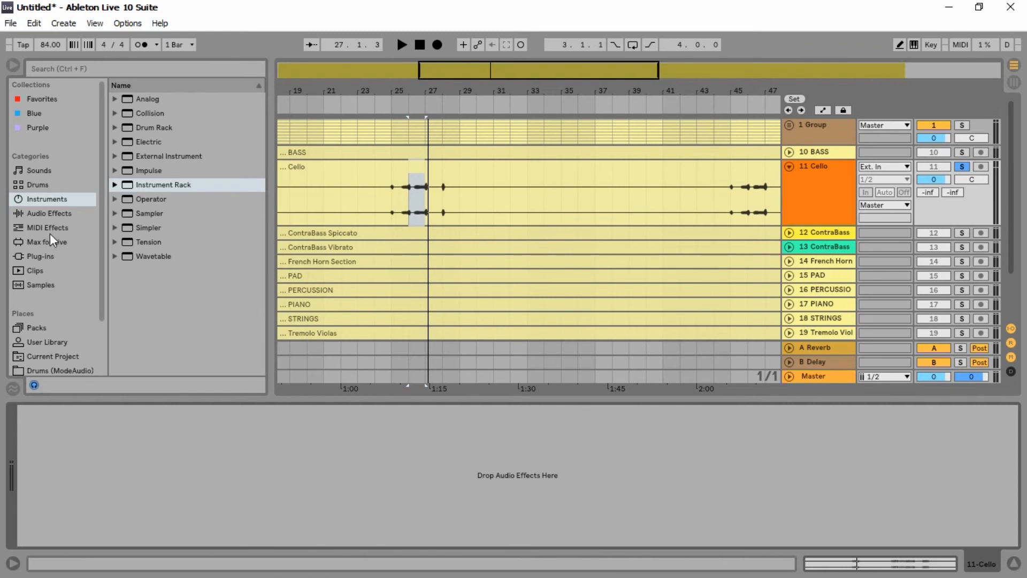
# - Load the Compressor from the browser's Audio Effects onto the Cello track
pyautogui.click(48, 213)
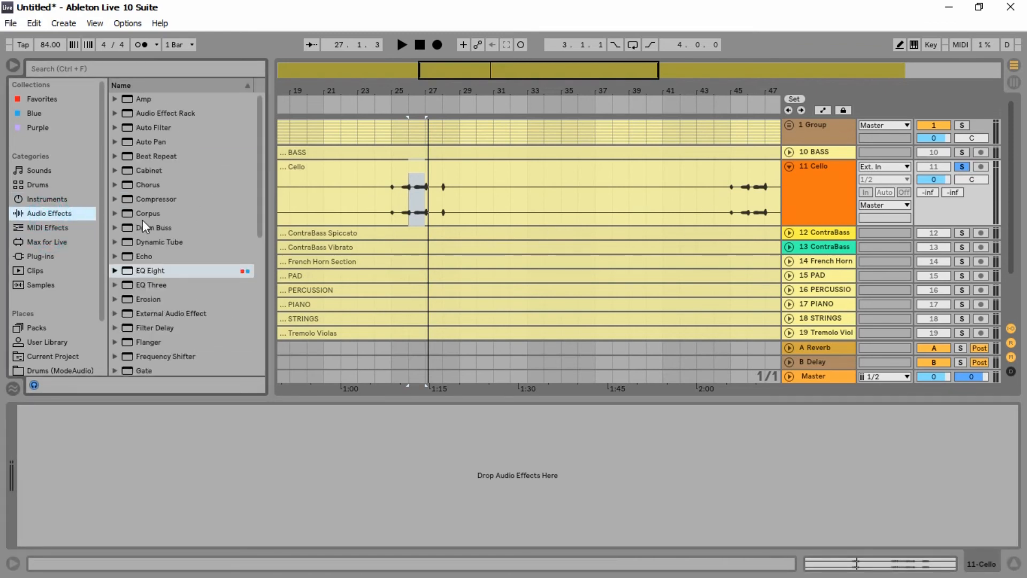
pyautogui.click(156, 199)
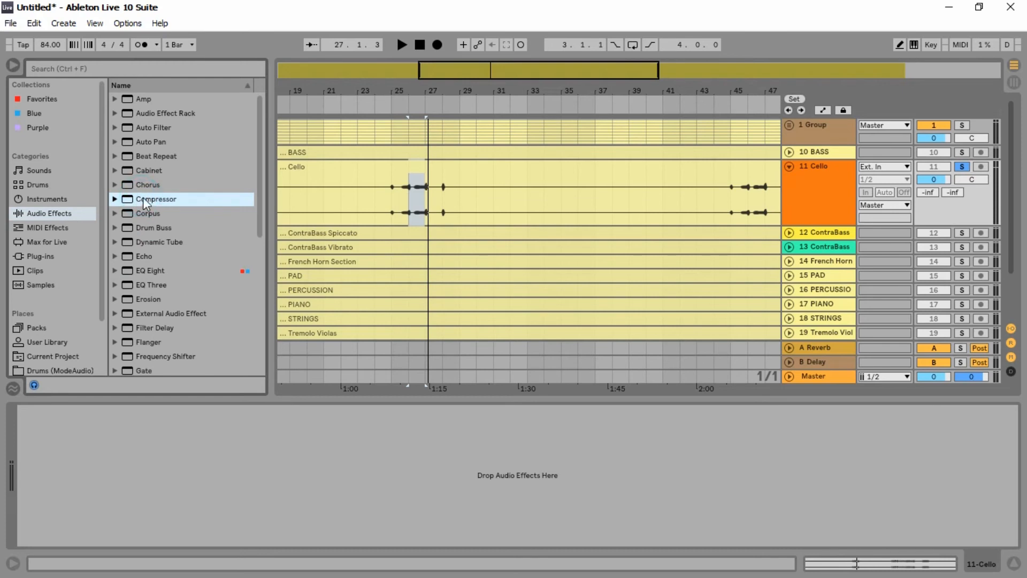
pyautogui.doubleClick(155, 199)
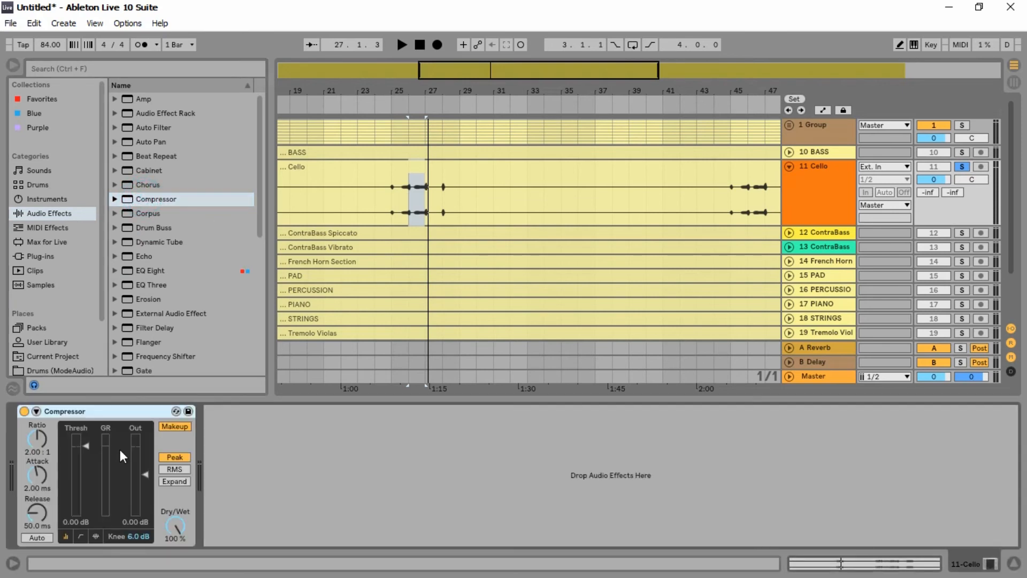